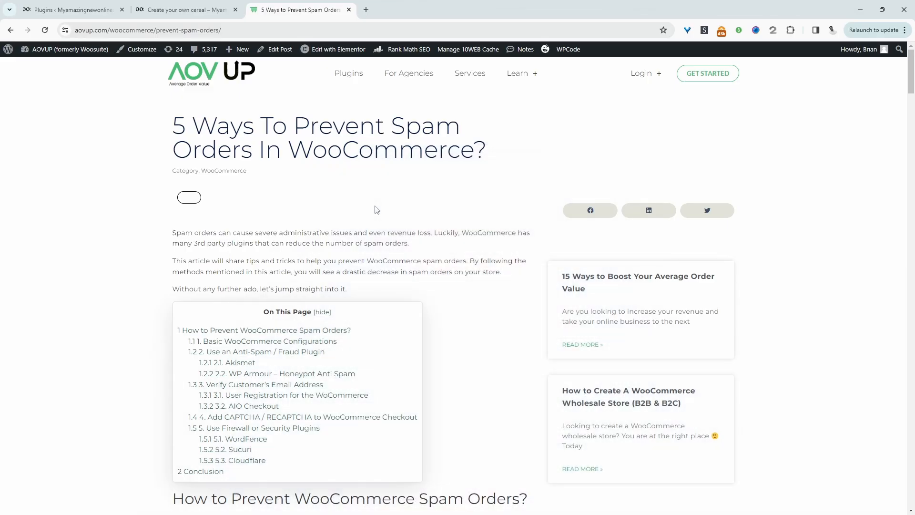
mouse_move(313, 302)
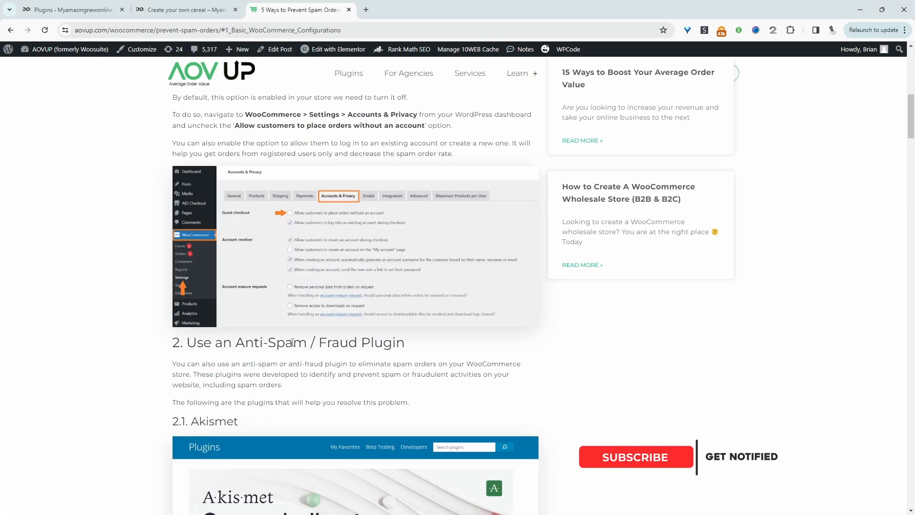
Step: Jump to the '1.1 Basic WooCommerce Configurations' section via the On This Page contents
click(637, 457)
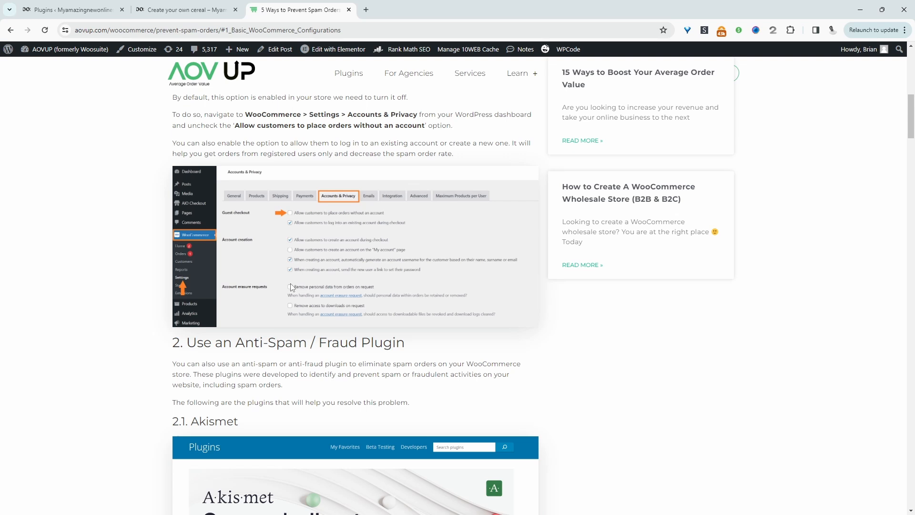
mouse_move(444, 291)
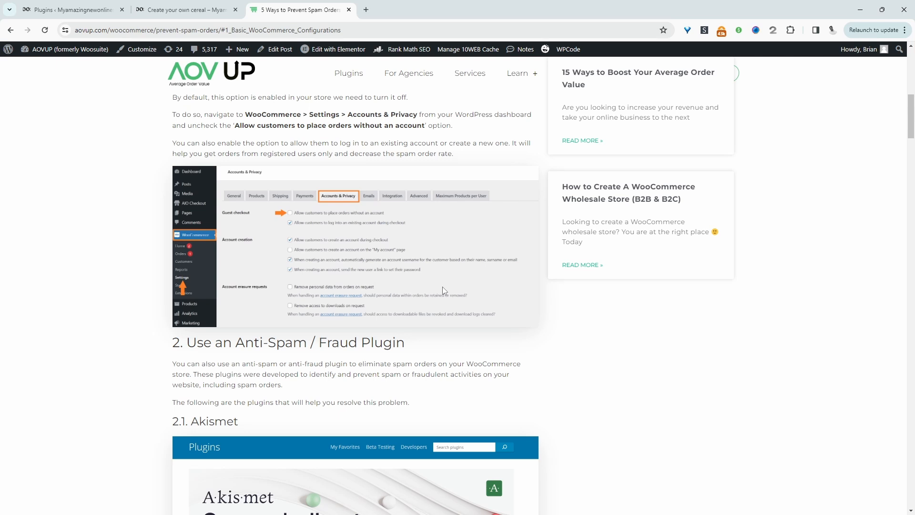
mouse_move(378, 267)
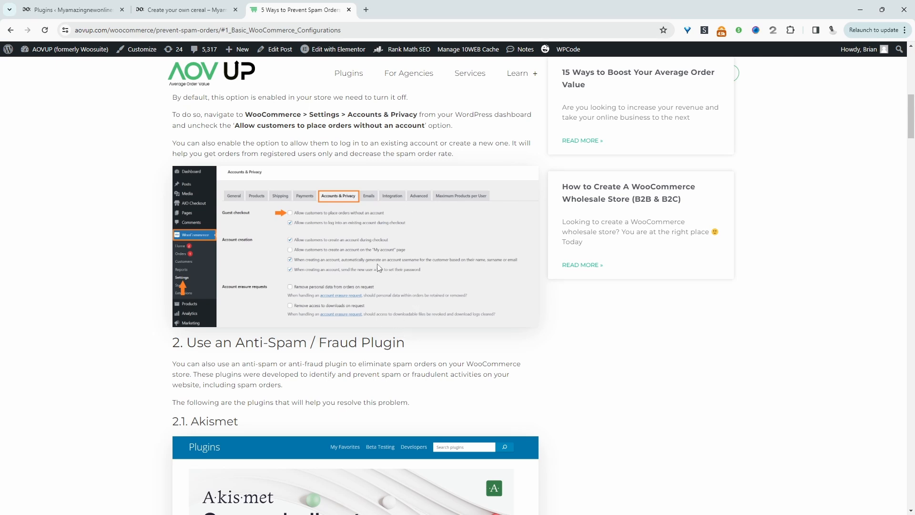
mouse_move(363, 278)
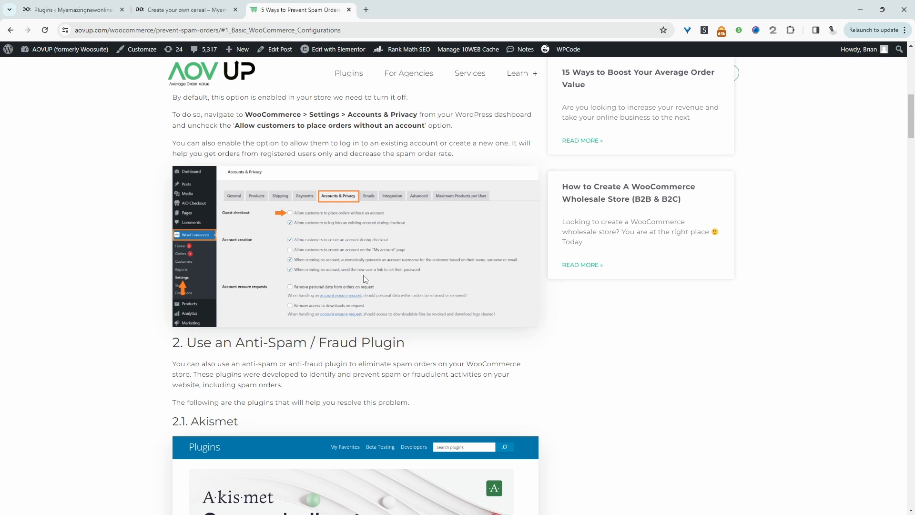
Step: Uncheck 'Allow customers to place orders without an account' in Accounts & Privacy and save changes
click(69, 10)
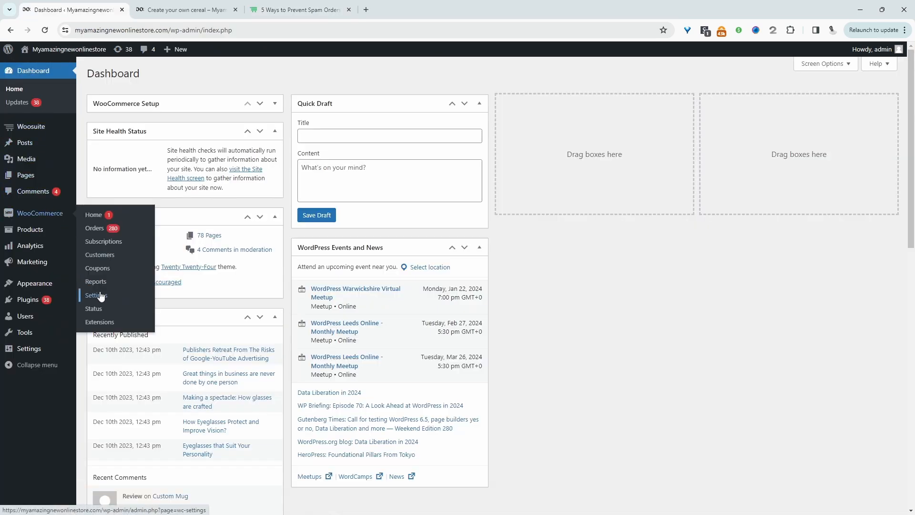
click(96, 294)
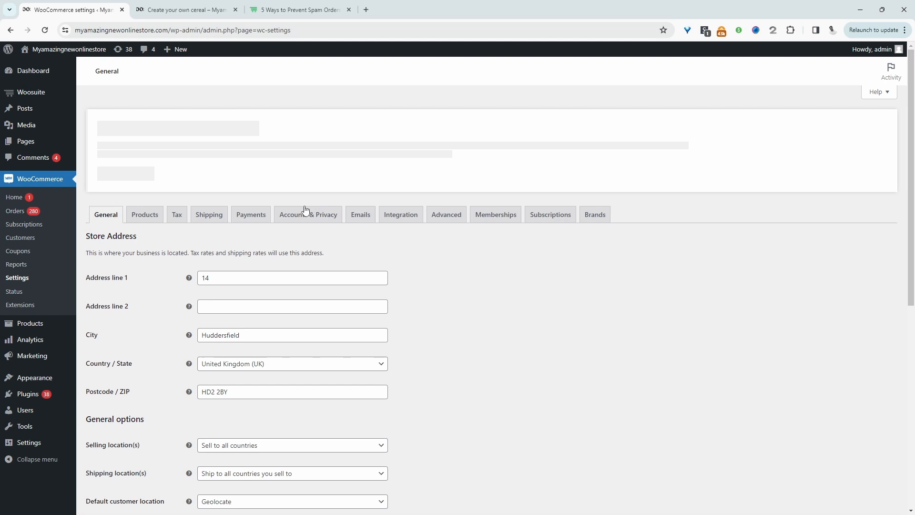
click(308, 215)
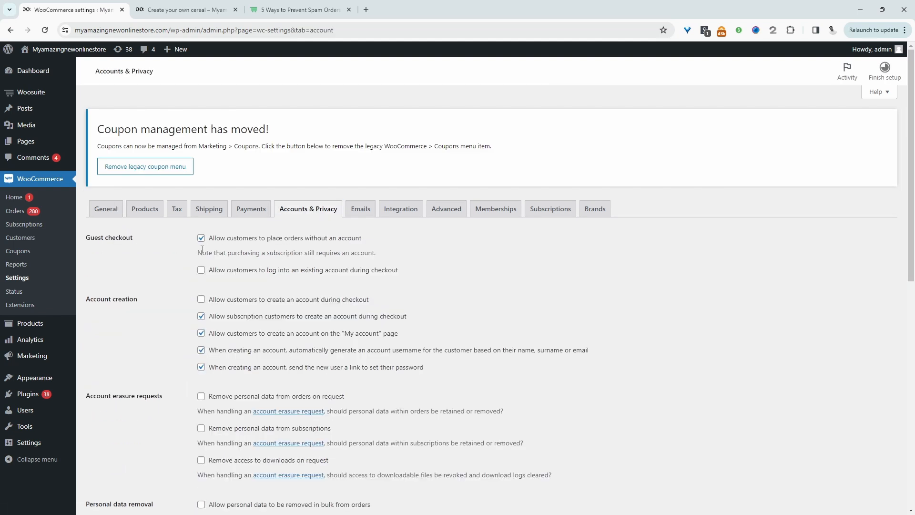
click(201, 238)
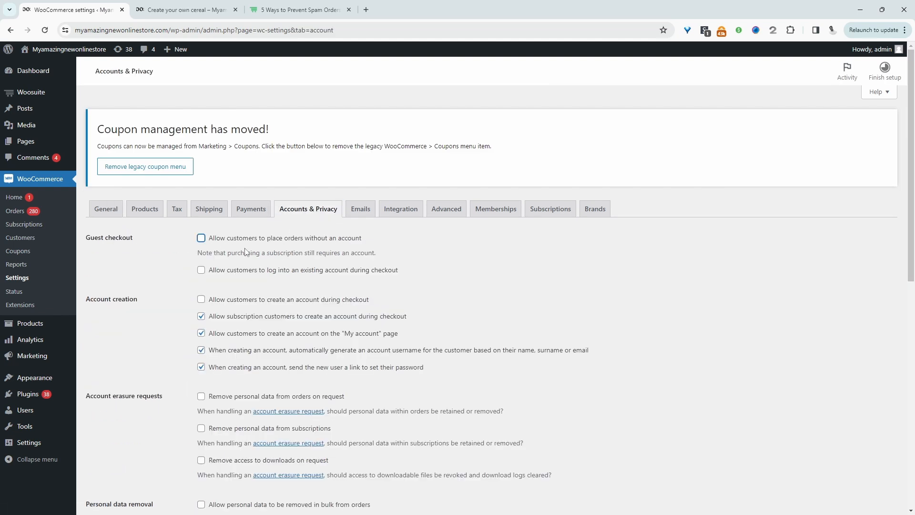
mouse_move(293, 245)
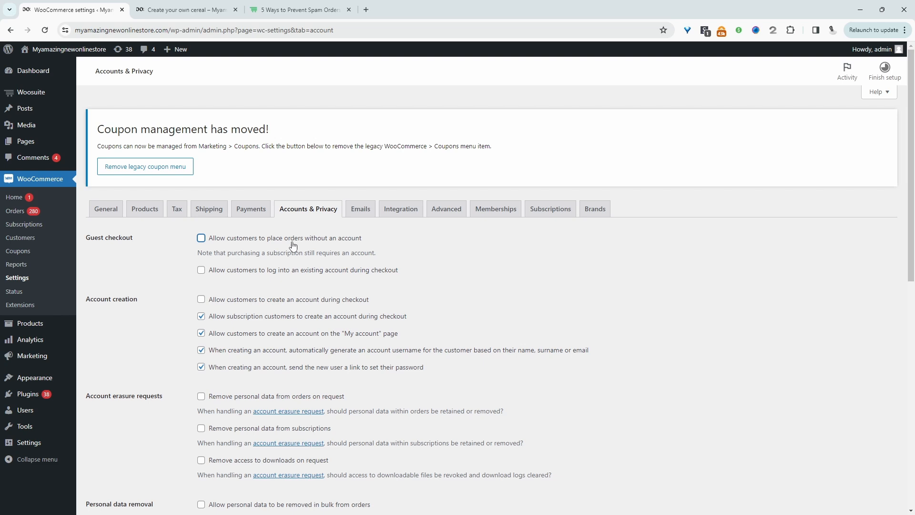
mouse_move(314, 248)
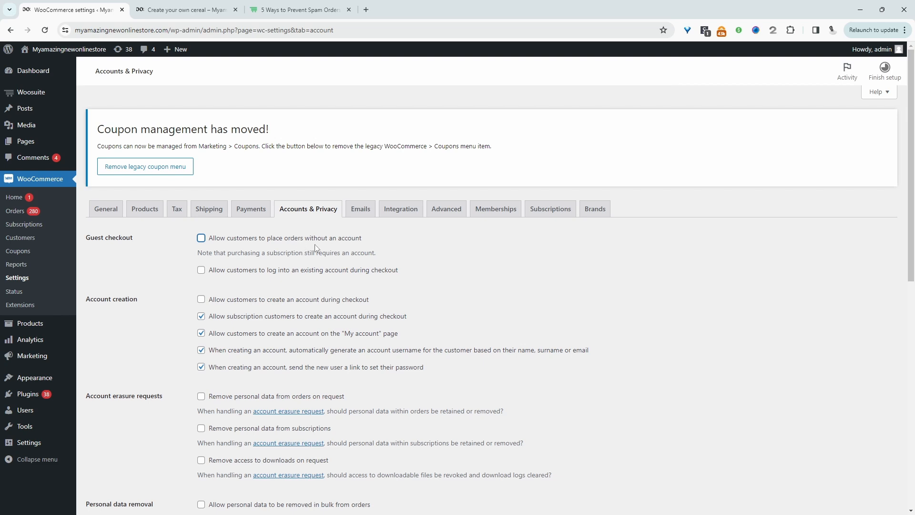
click(108, 463)
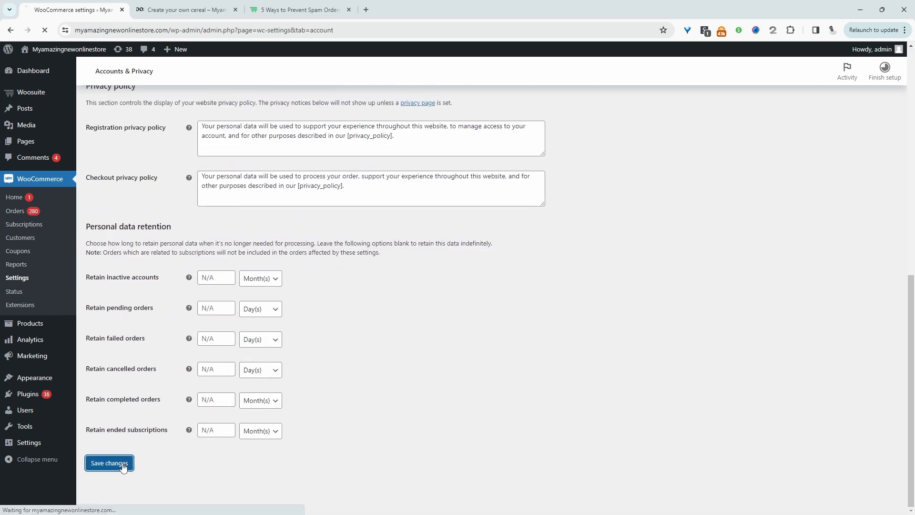
click(108, 463)
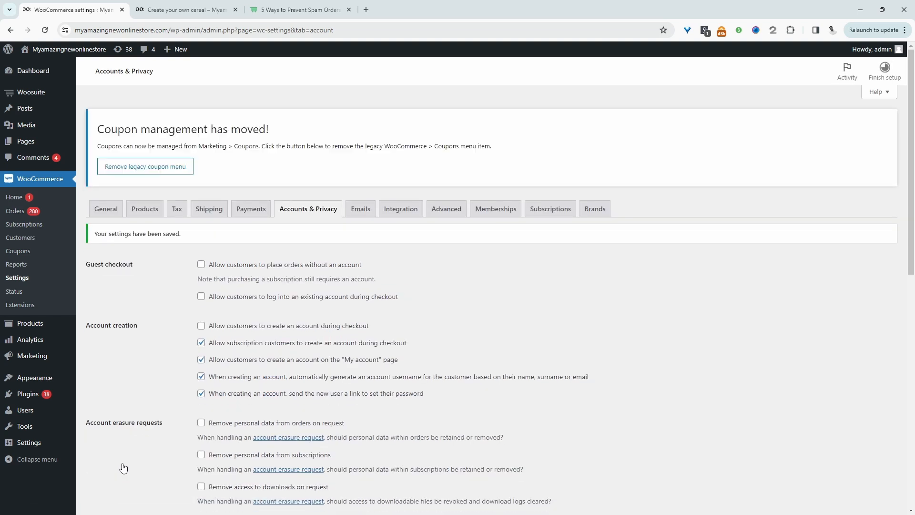
mouse_move(245, 46)
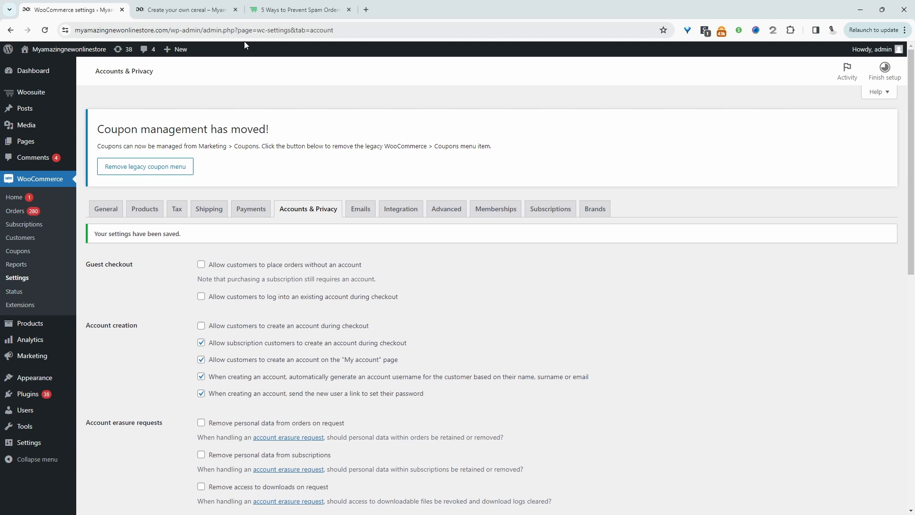
click(297, 9)
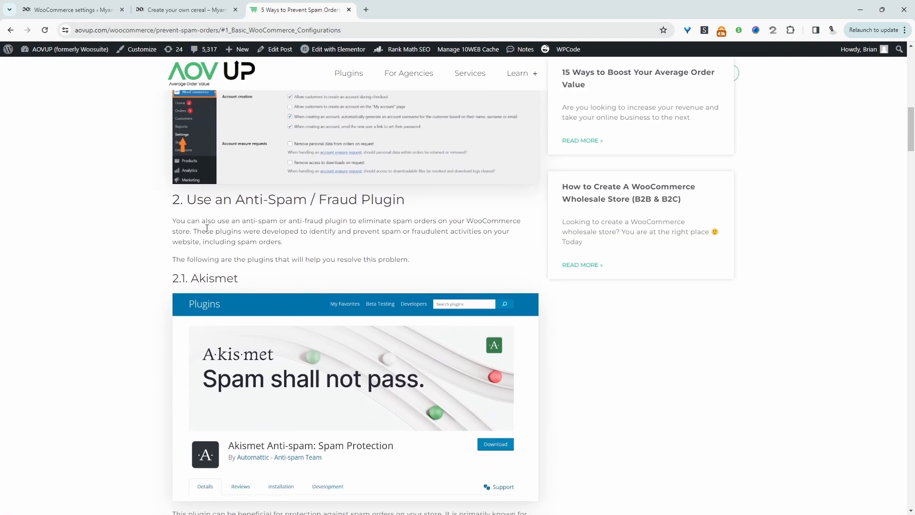
click(70, 10)
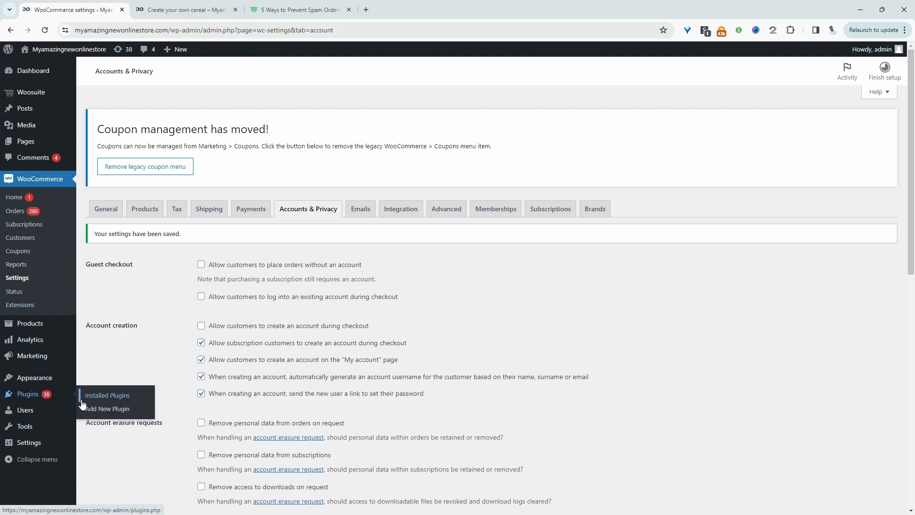
Step: Install Fraud Prevention For Woocommerce from Add New Plugin and activate it
click(106, 408)
text(fraud prevention)
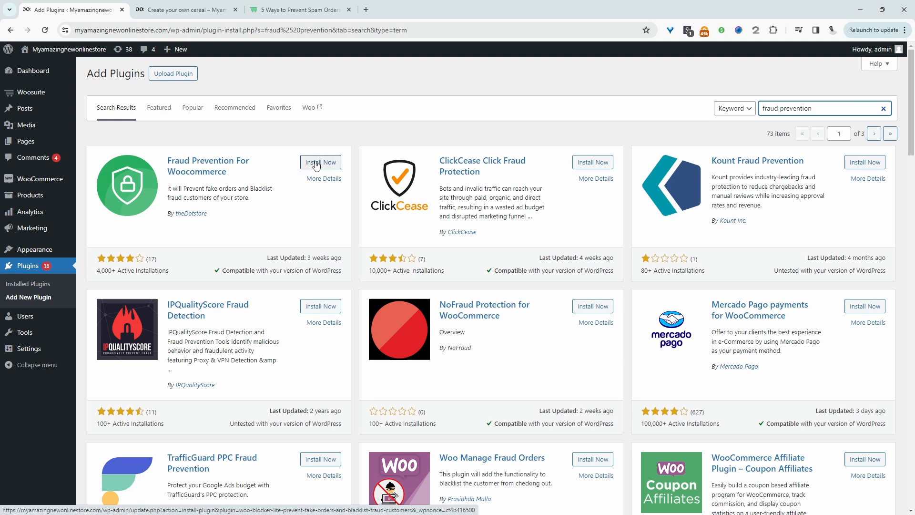
click(320, 162)
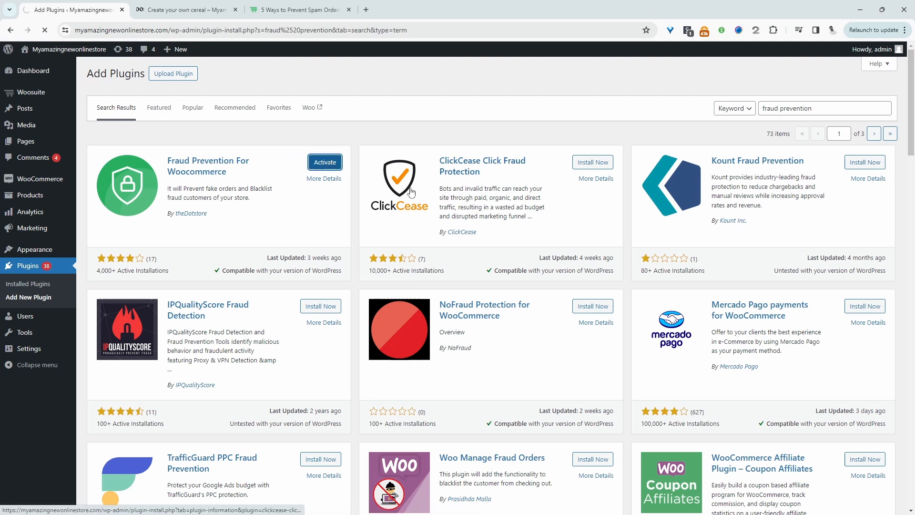
click(324, 162)
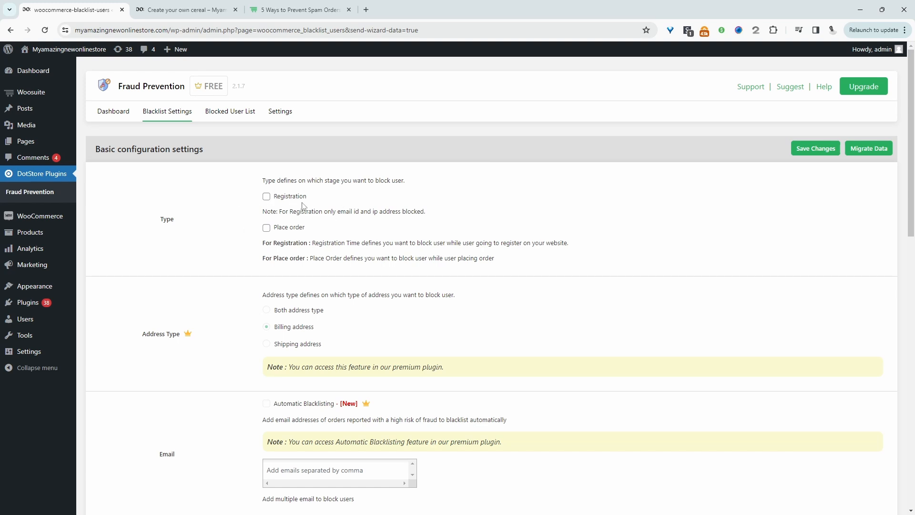
mouse_move(270, 241)
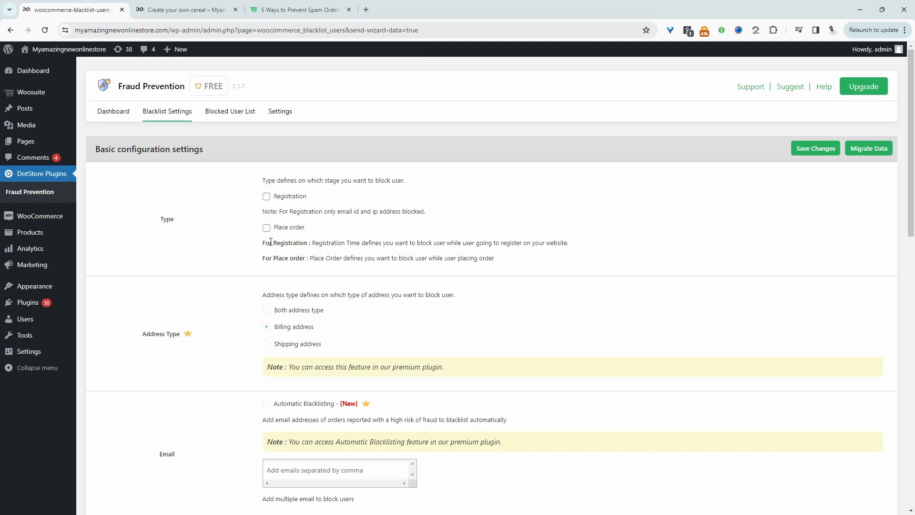
click(266, 227)
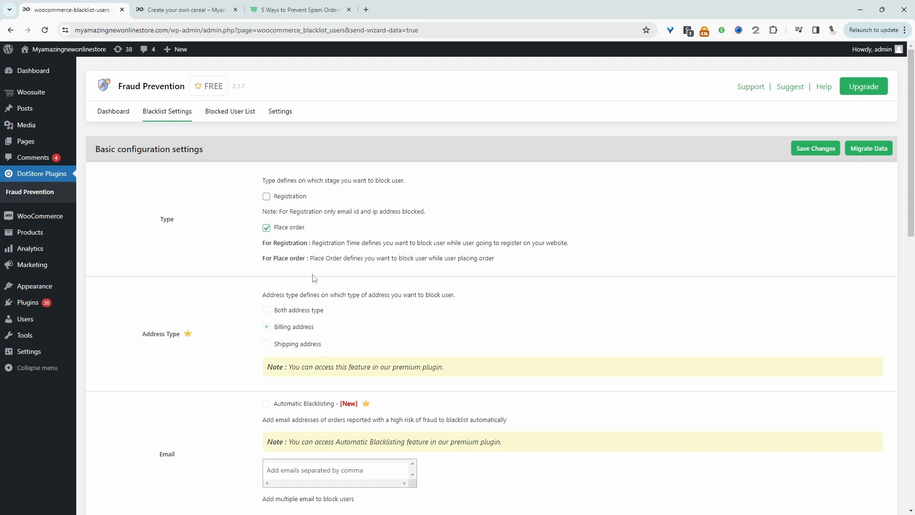
mouse_move(290, 245)
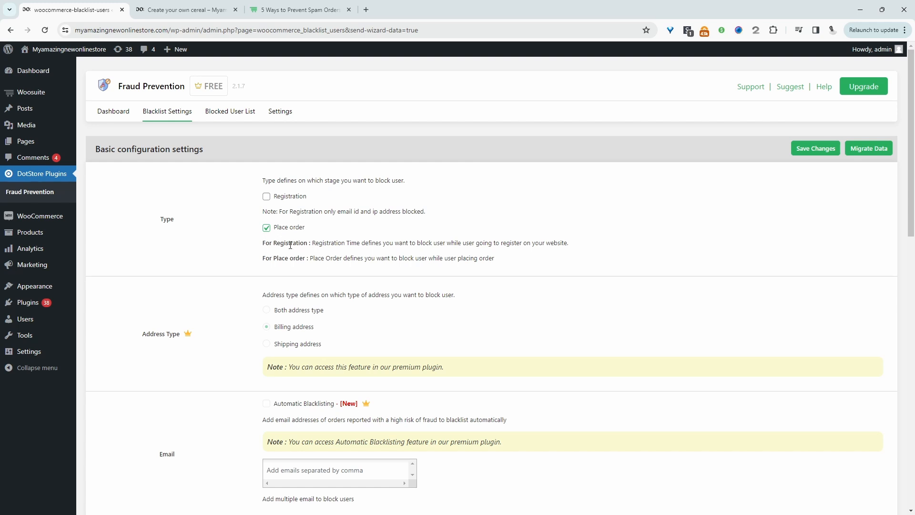
scroll(down, 3)
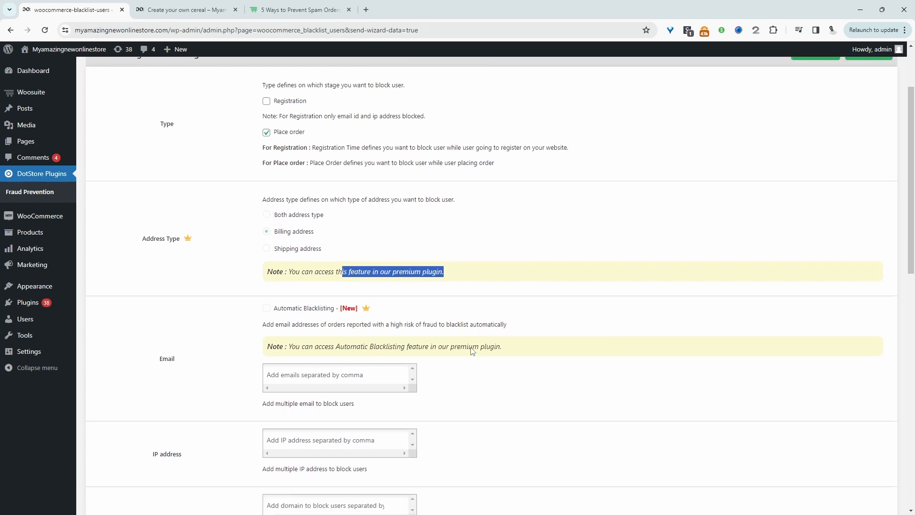
Step: Review the Email, IP, Domain, State and Country blocking fields in the blacklist settings
scroll(down, 3)
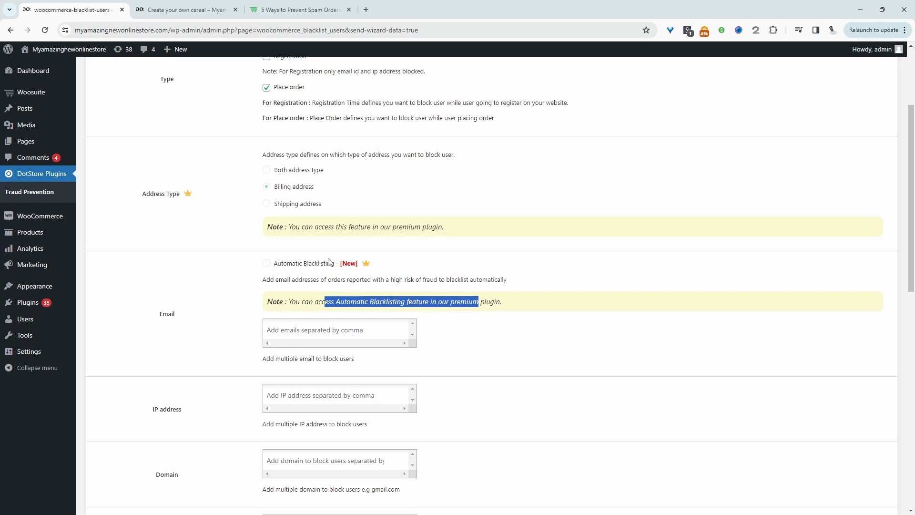
mouse_move(454, 304)
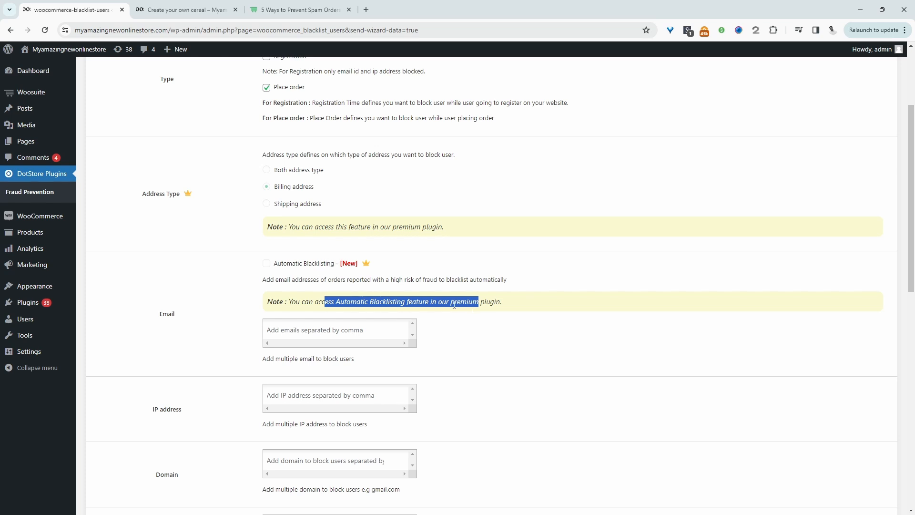
scroll(down, 3)
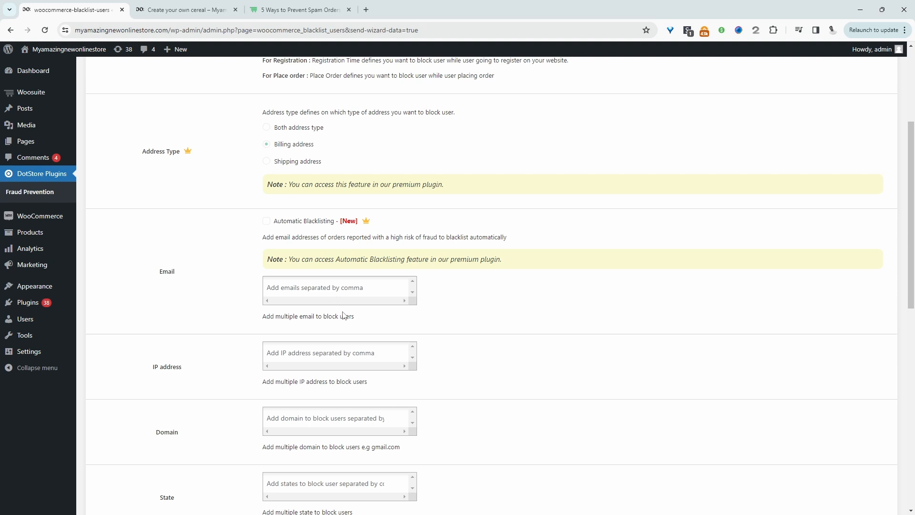
mouse_move(349, 309)
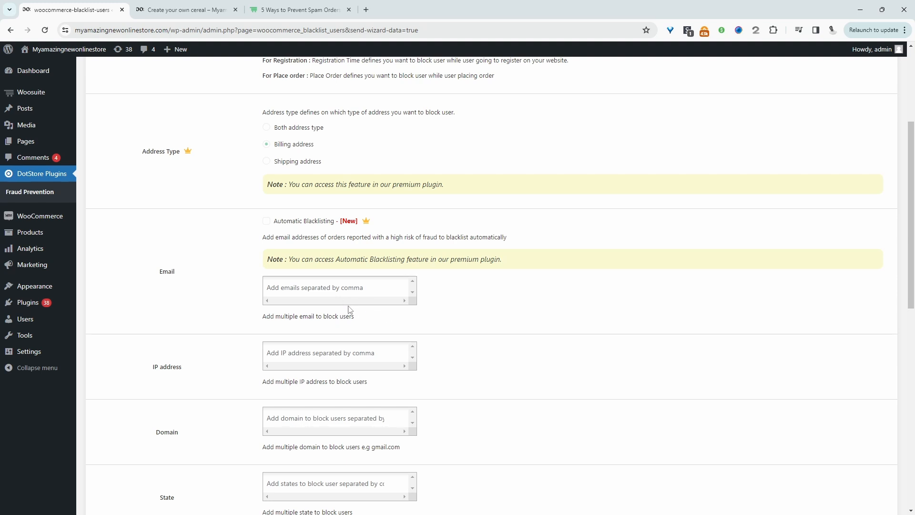
mouse_move(360, 308)
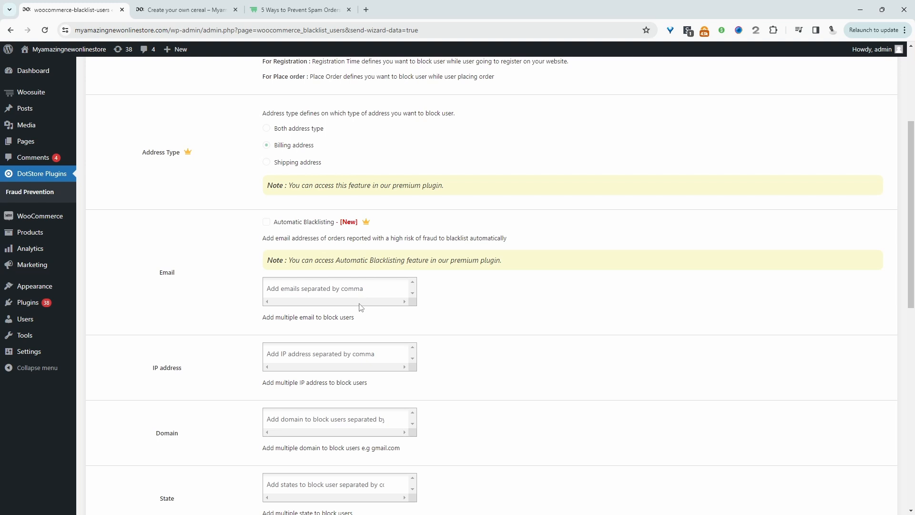
scroll(down, 3)
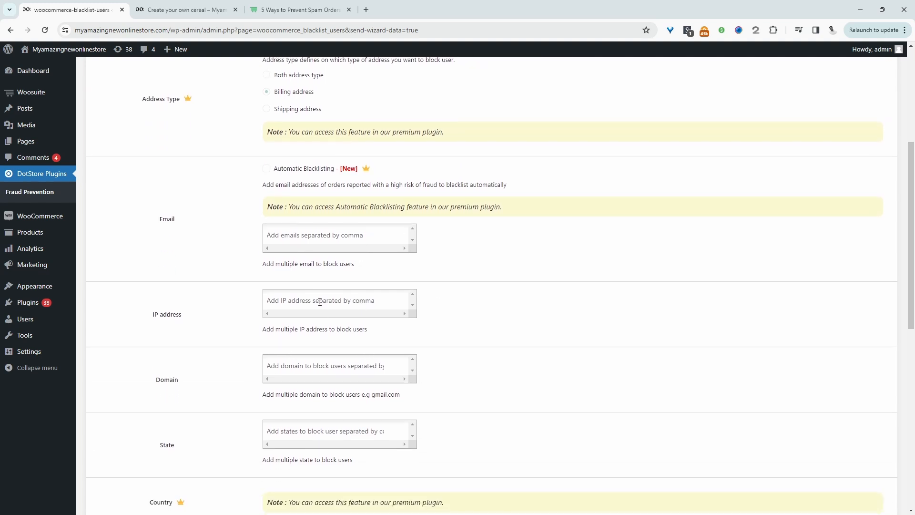
scroll(down, 3)
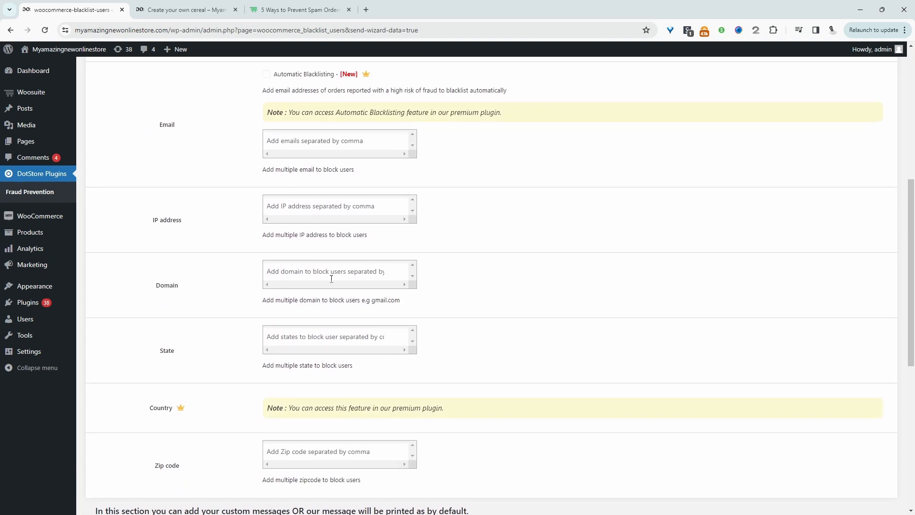
scroll(down, 3)
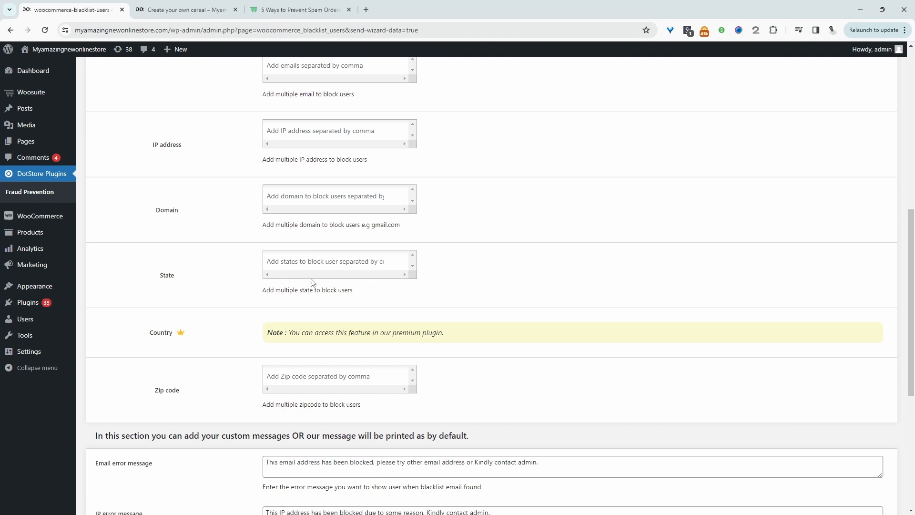
double_click(166, 274)
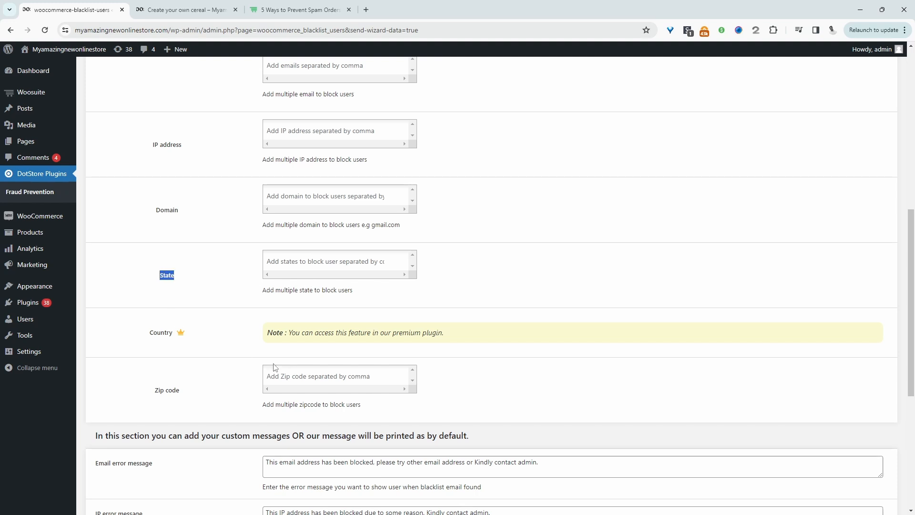
double_click(161, 332)
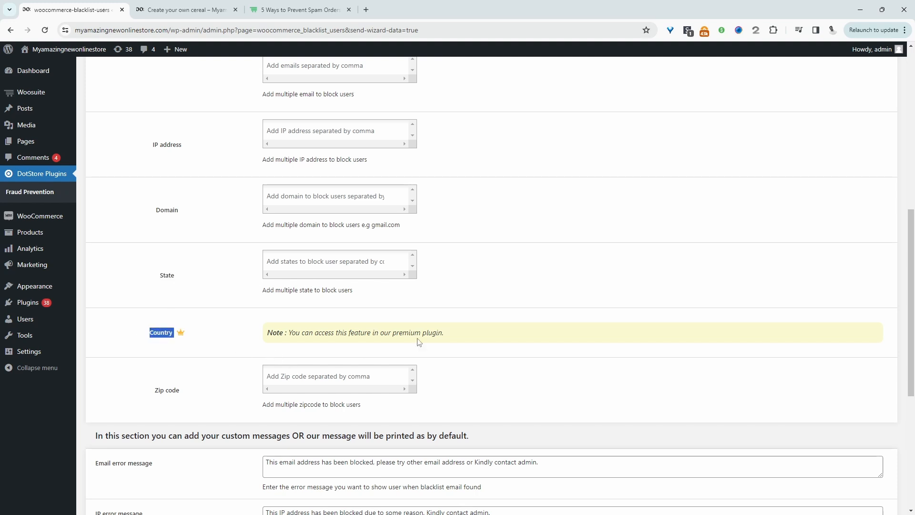
Step: Review the Zip code field and default error messages, then return to the spam orders article
scroll(down, 3)
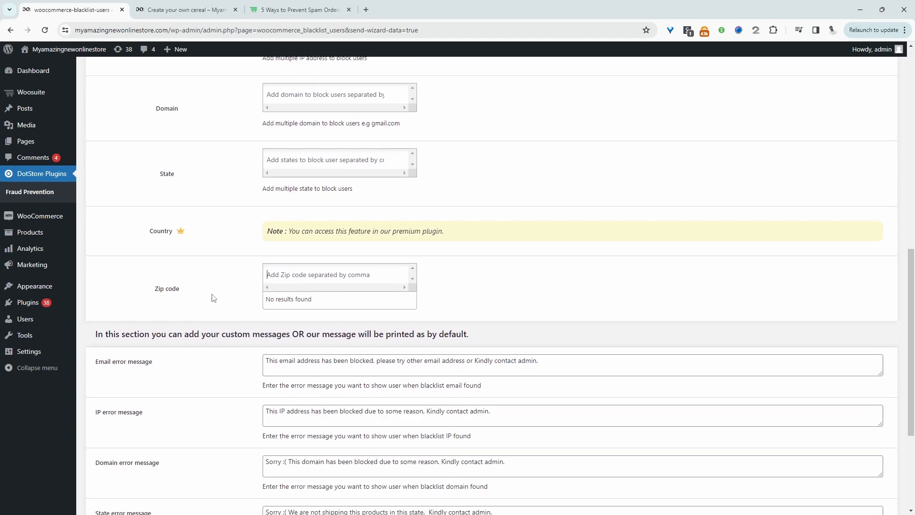
scroll(down, 3)
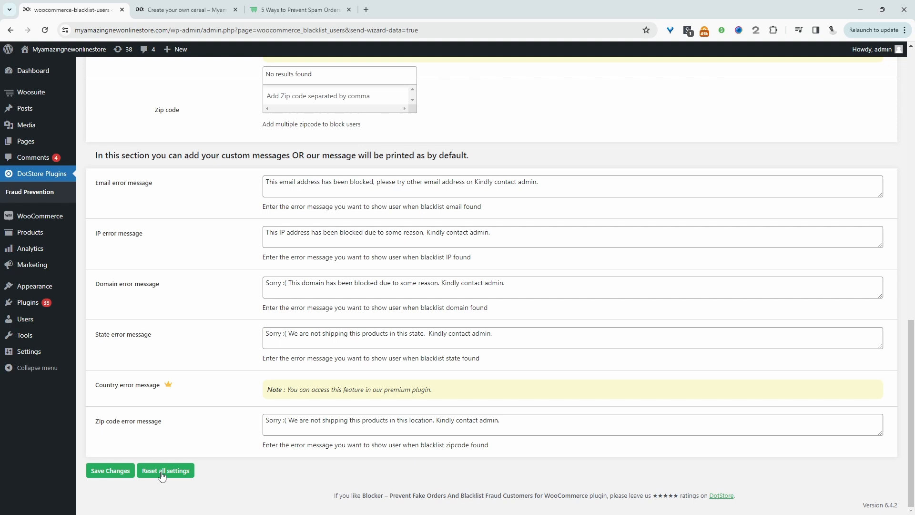
mouse_move(113, 482)
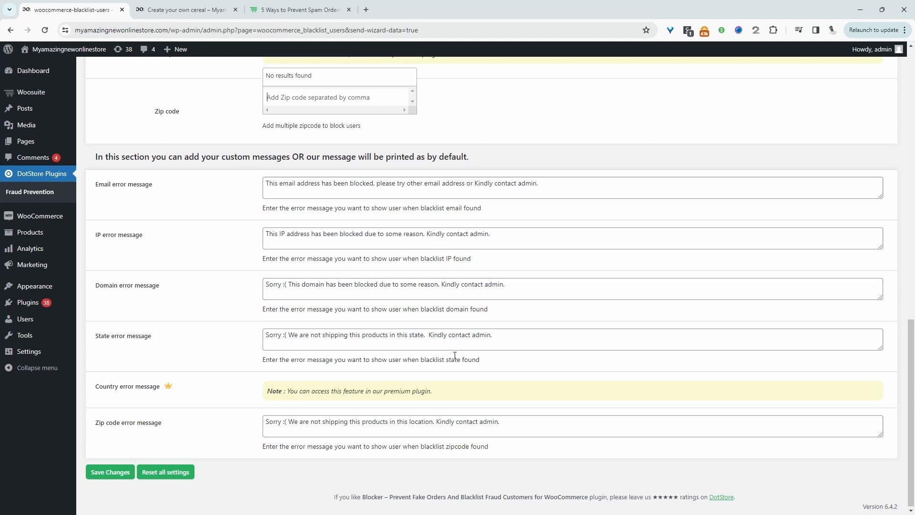
mouse_move(509, 108)
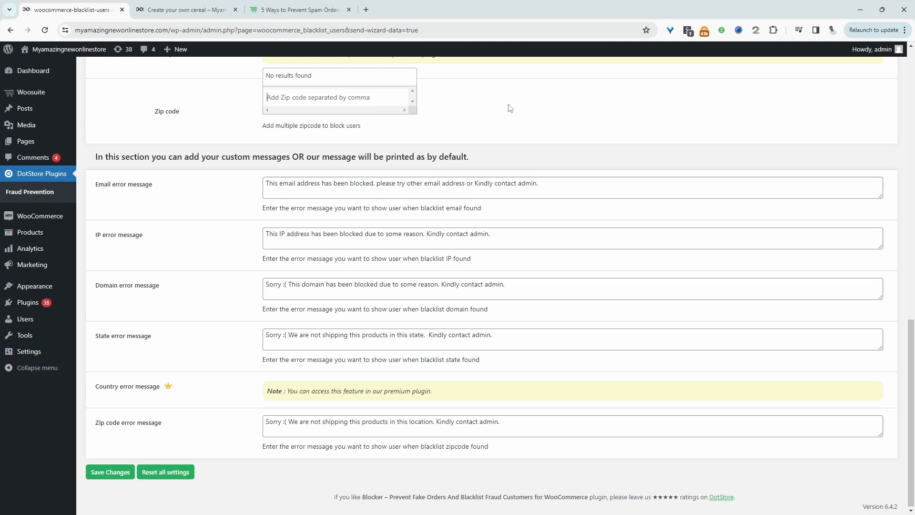
click(295, 10)
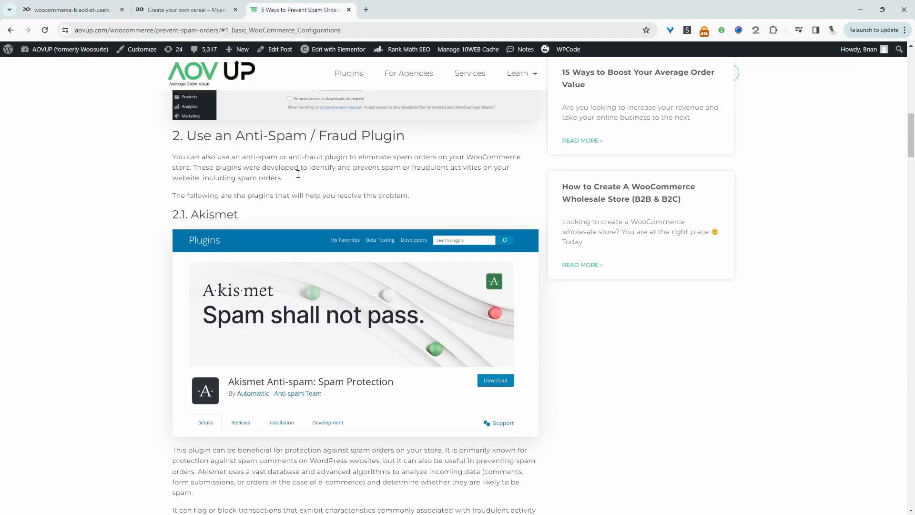
Step: Scroll to section 3's email verification plugins, User Registration and AIO Checkout, reaching the CAPTCHA section
scroll(down, 3)
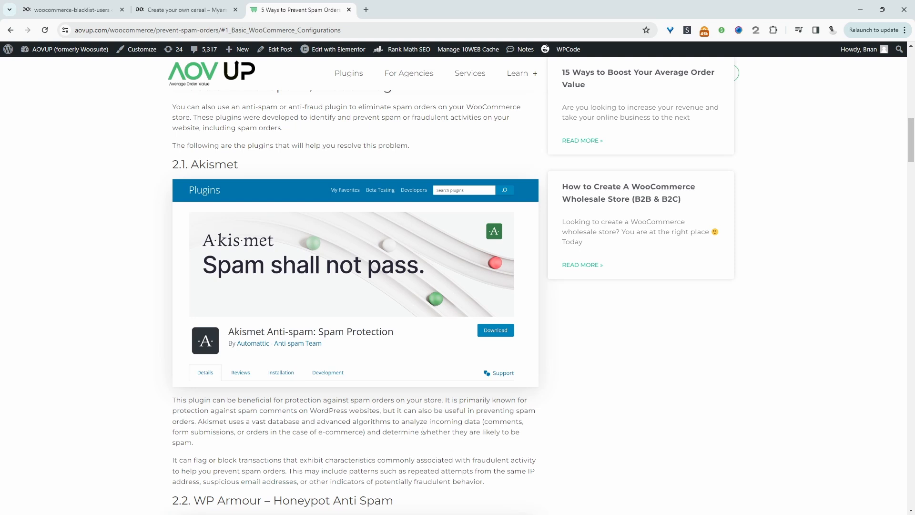
scroll(down, 3)
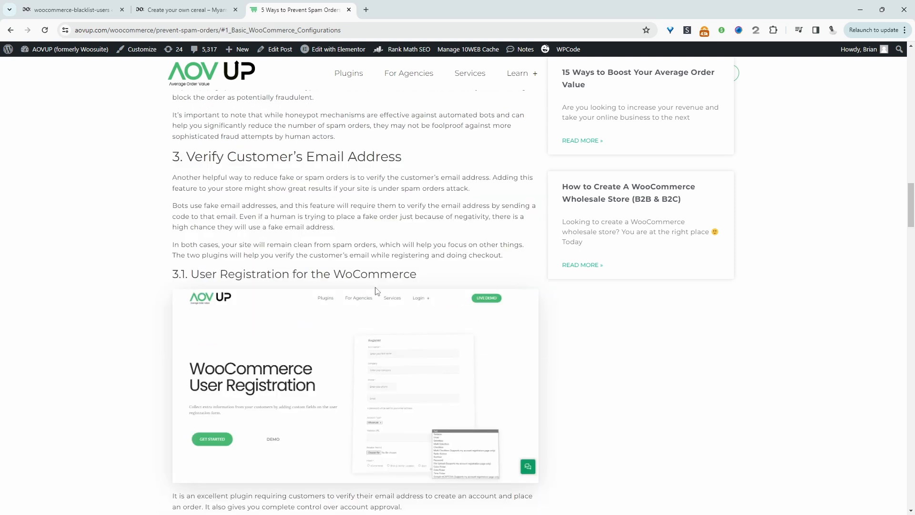
mouse_move(566, 335)
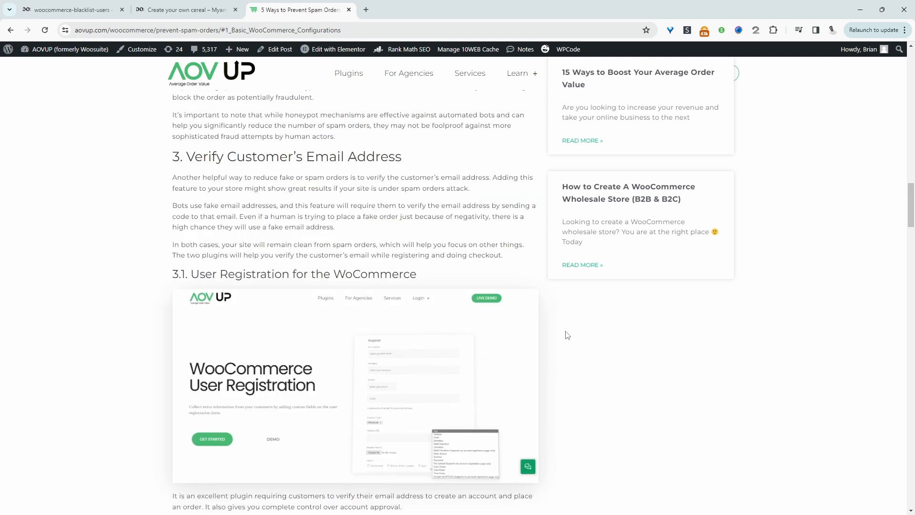
mouse_move(358, 338)
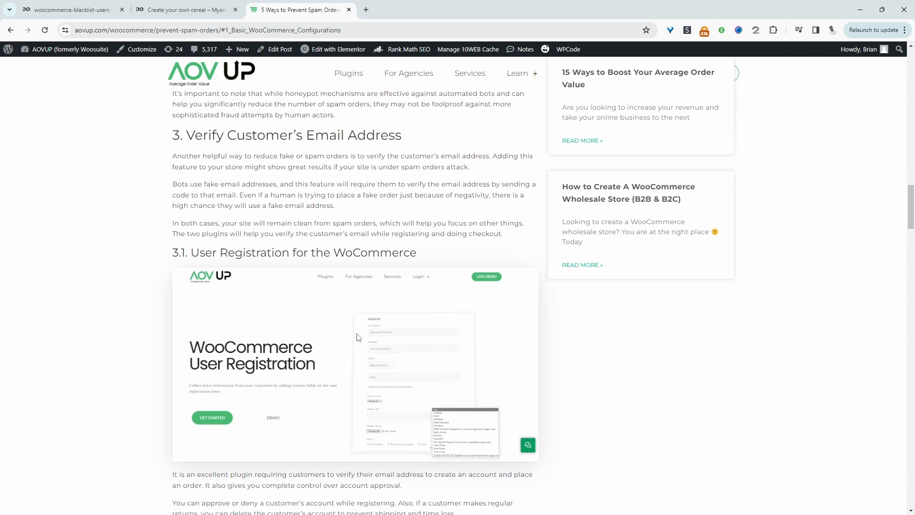
scroll(down, 3)
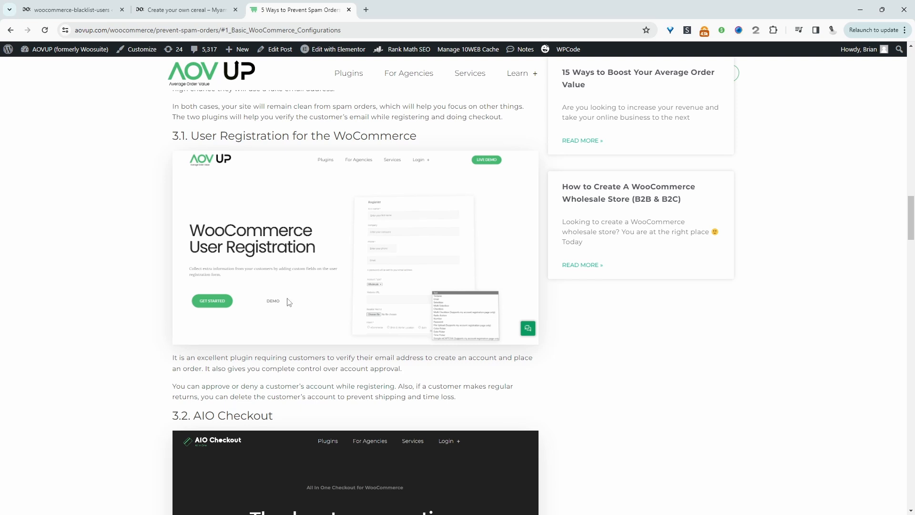
mouse_move(280, 269)
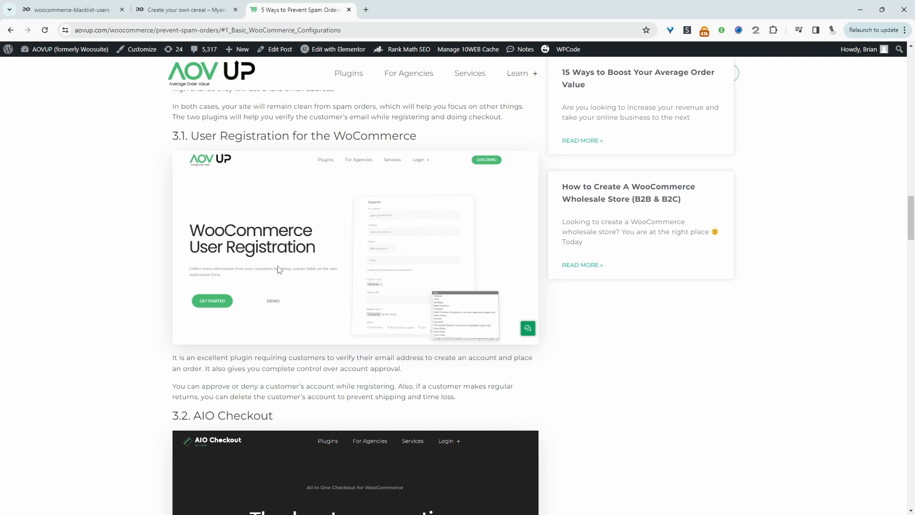
mouse_move(221, 260)
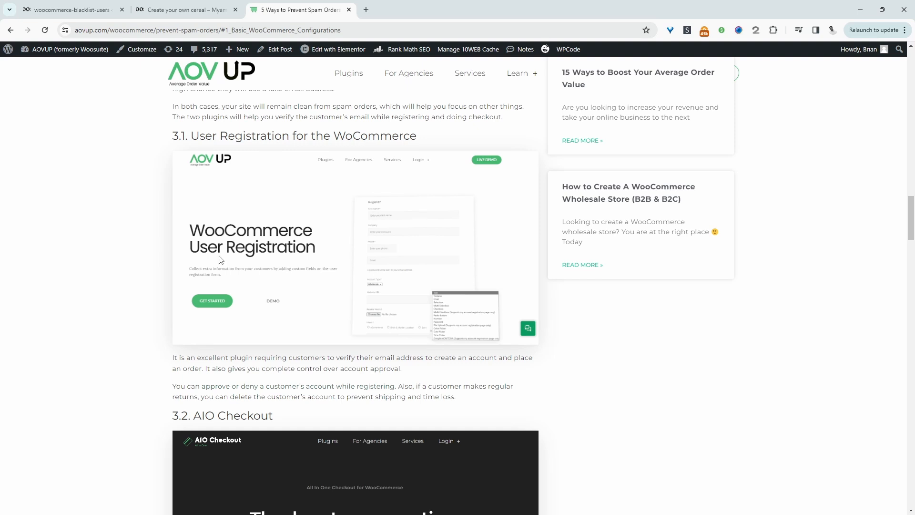
mouse_move(371, 328)
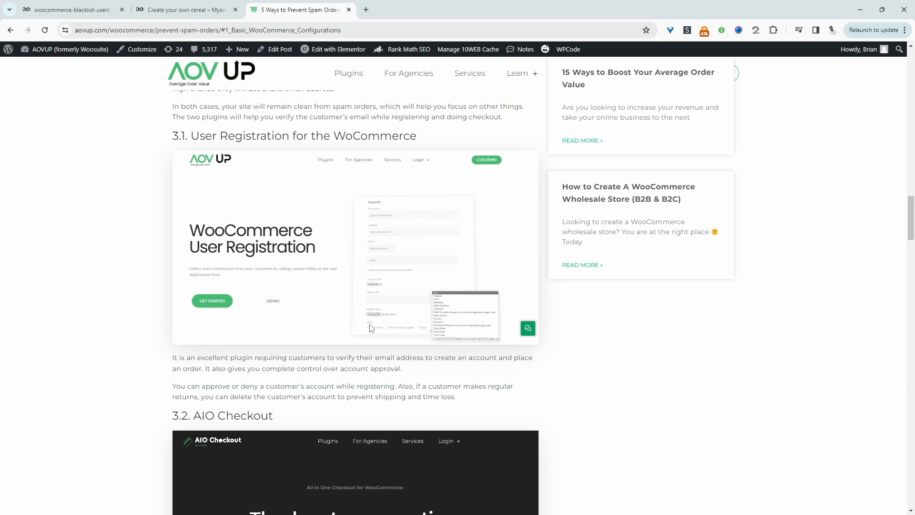
scroll(down, 3)
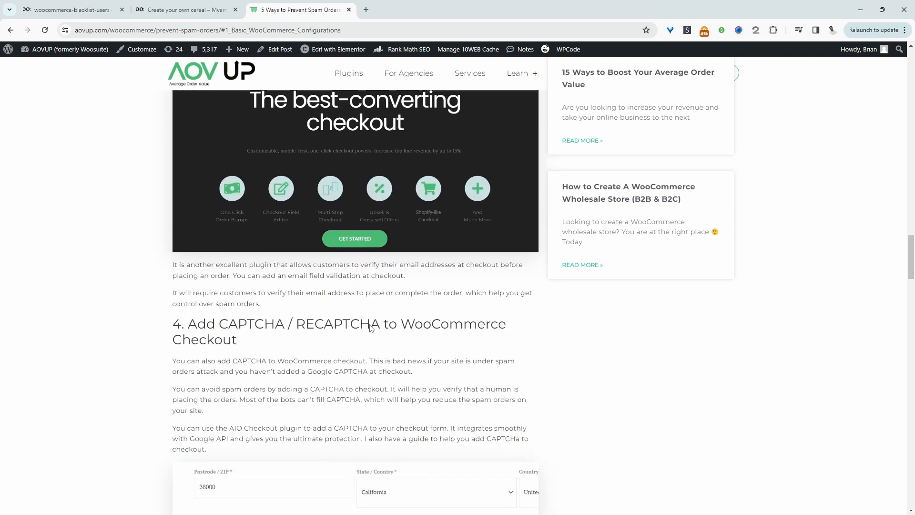
scroll(down, 3)
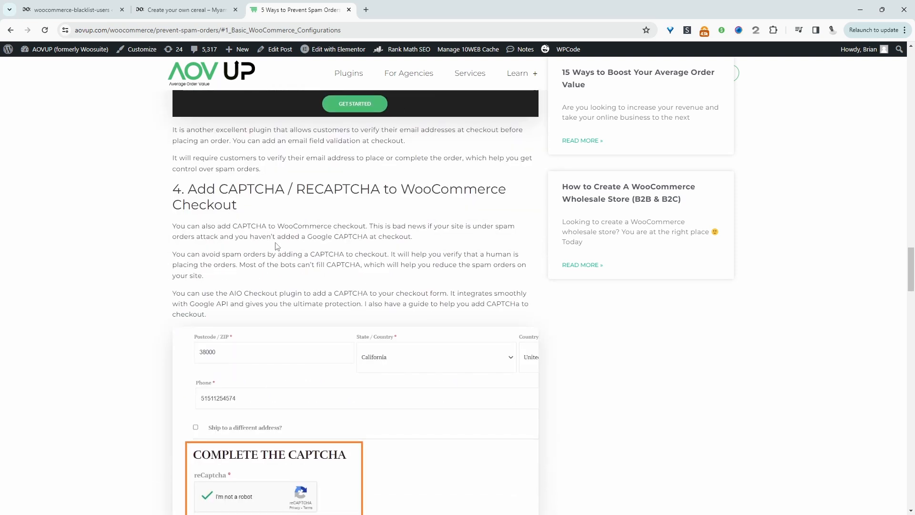
mouse_move(436, 228)
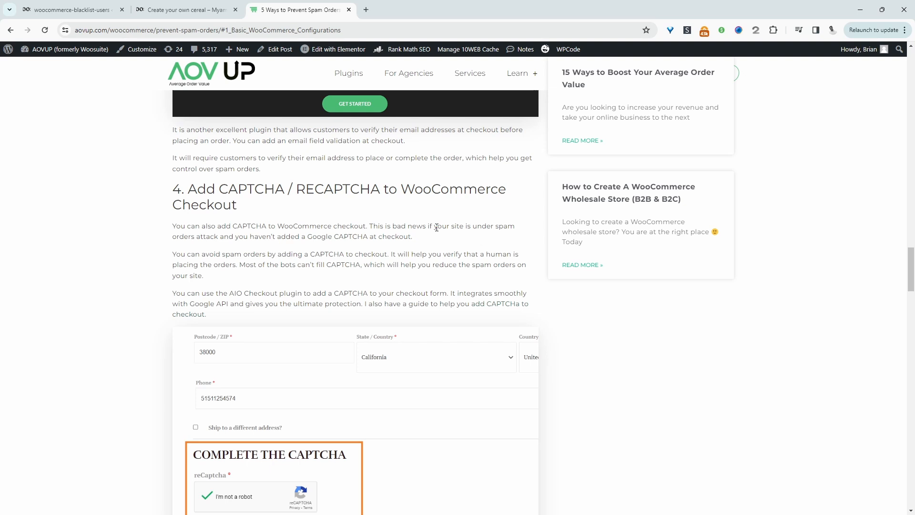
scroll(down, 3)
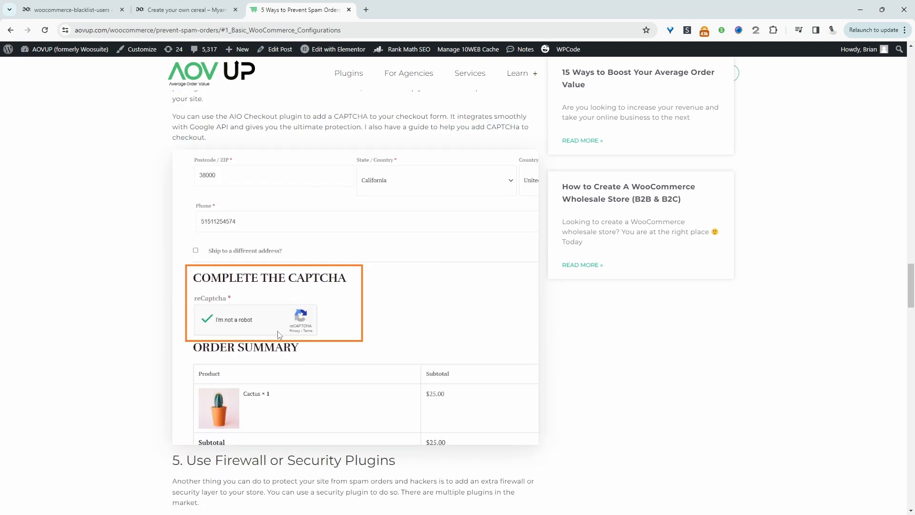
mouse_move(309, 308)
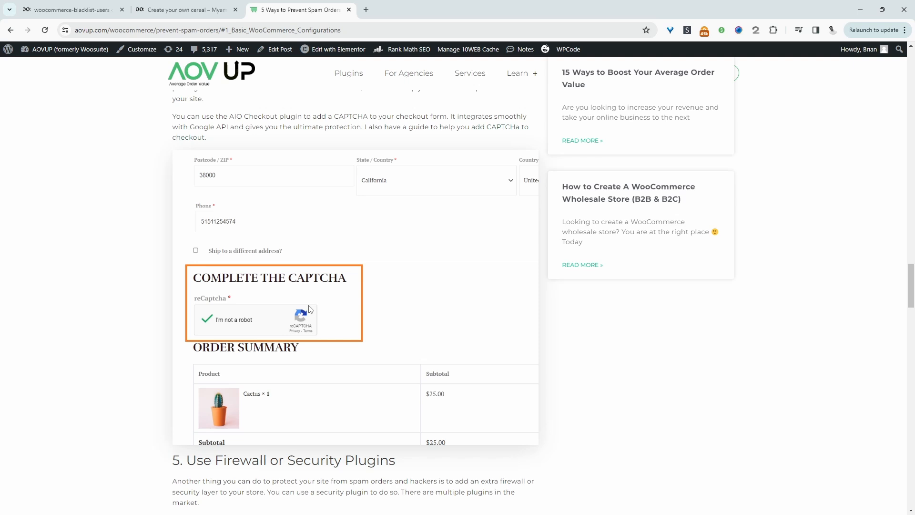
mouse_move(320, 275)
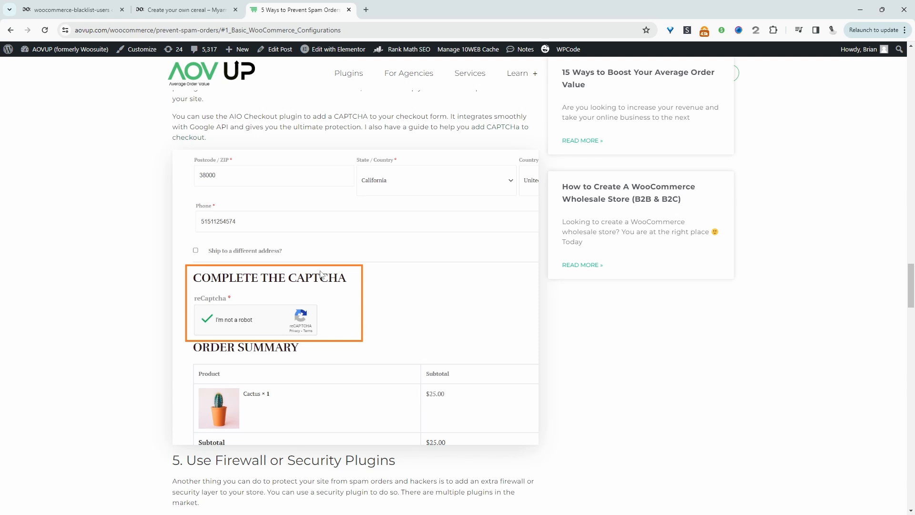
scroll(up, 3)
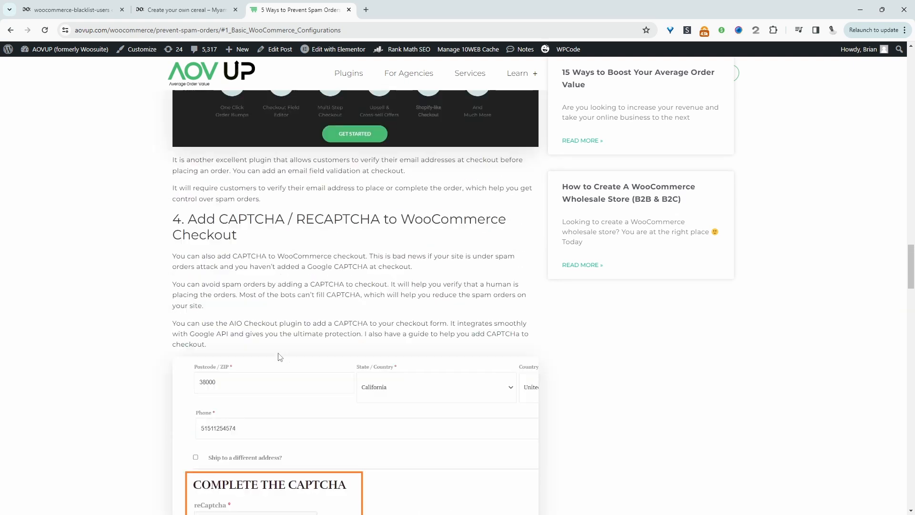
scroll(up, 3)
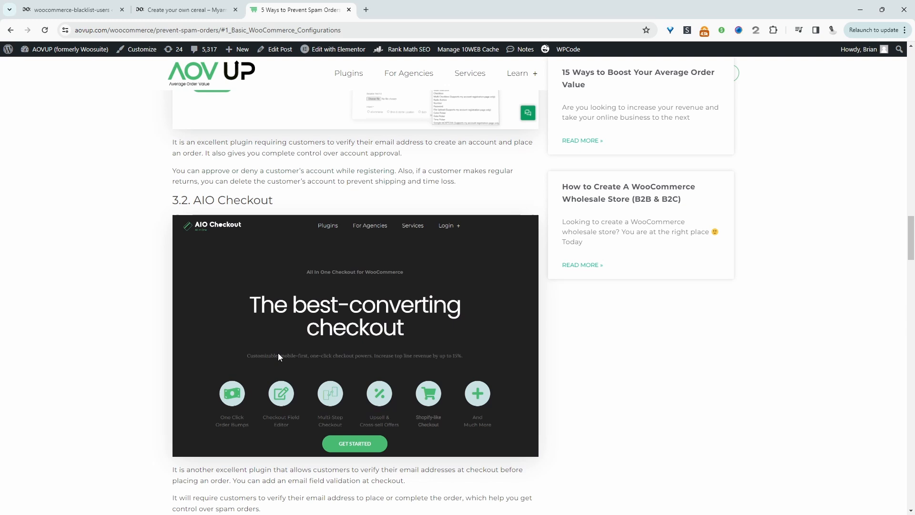
scroll(up, 3)
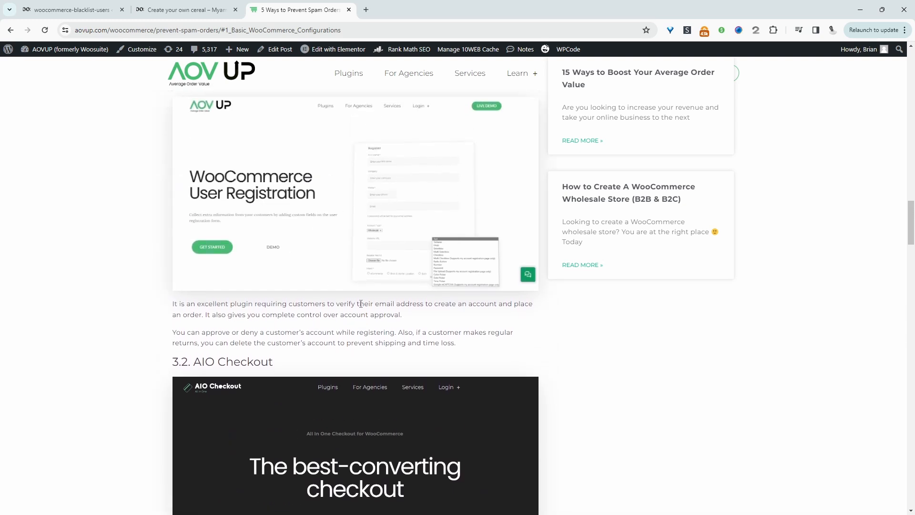
scroll(down, 3)
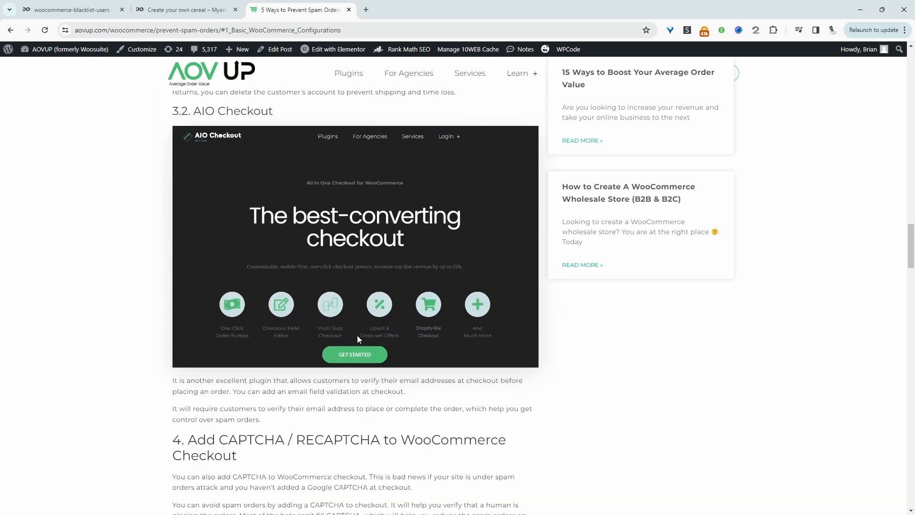
scroll(down, 3)
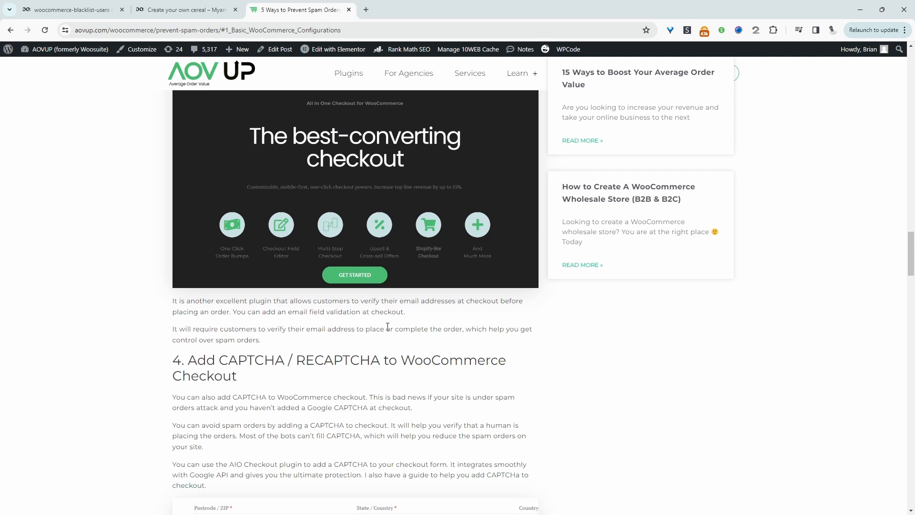
scroll(down, 3)
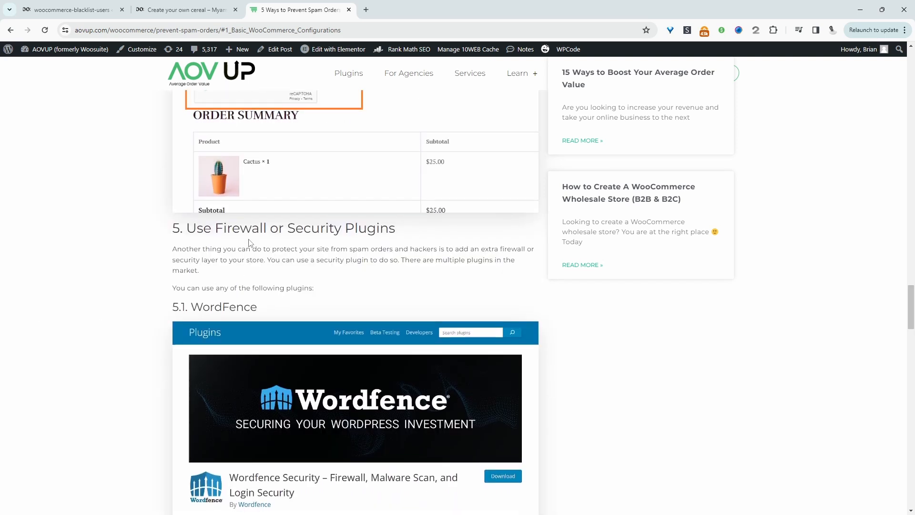
mouse_move(305, 258)
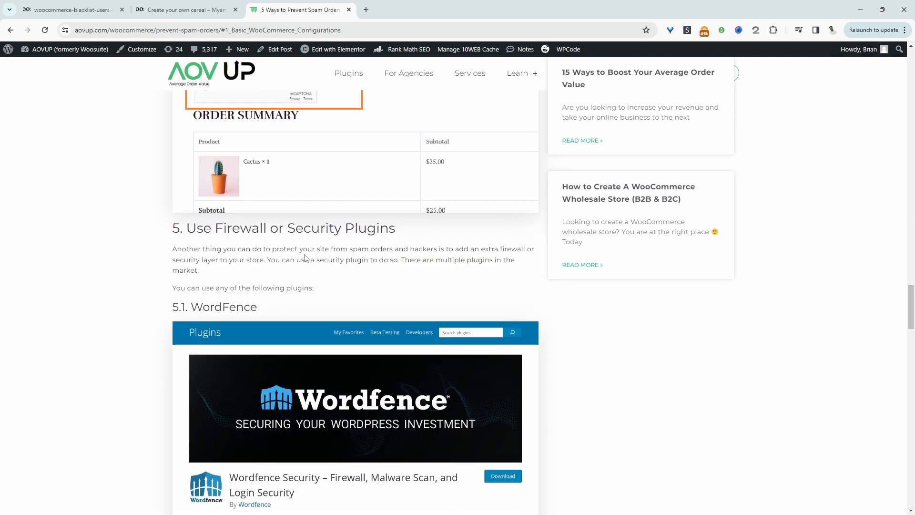
scroll(down, 3)
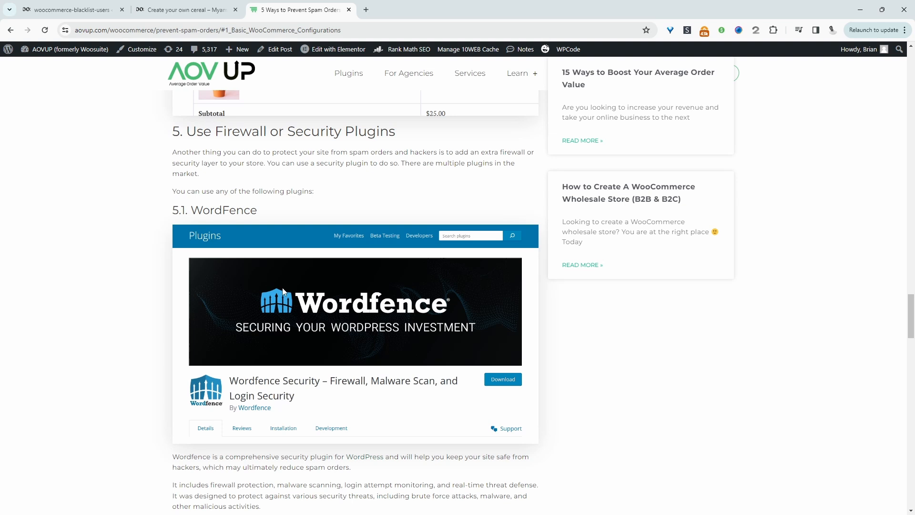
scroll(down, 3)
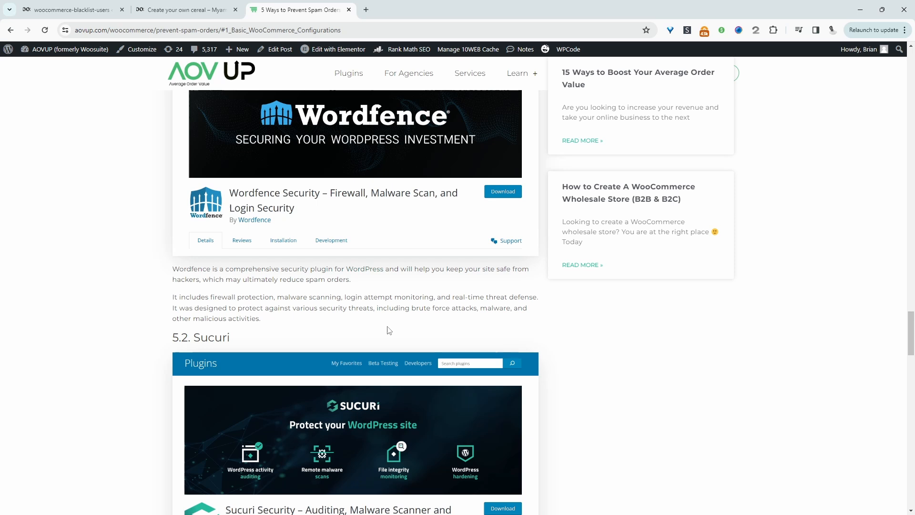
mouse_move(322, 293)
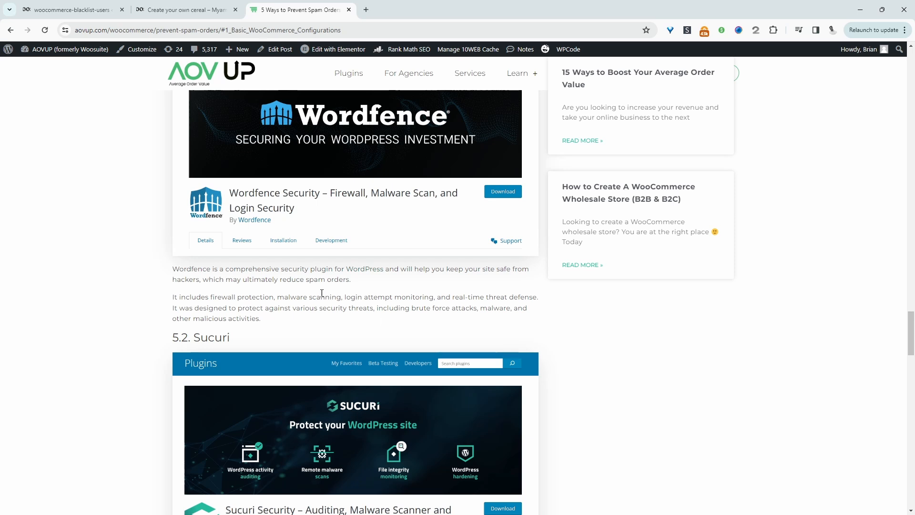
scroll(up, 3)
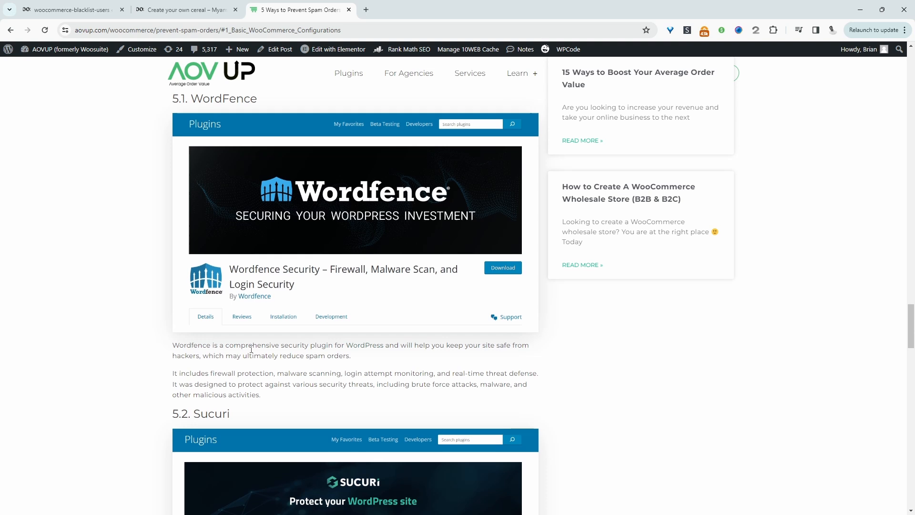
scroll(down, 3)
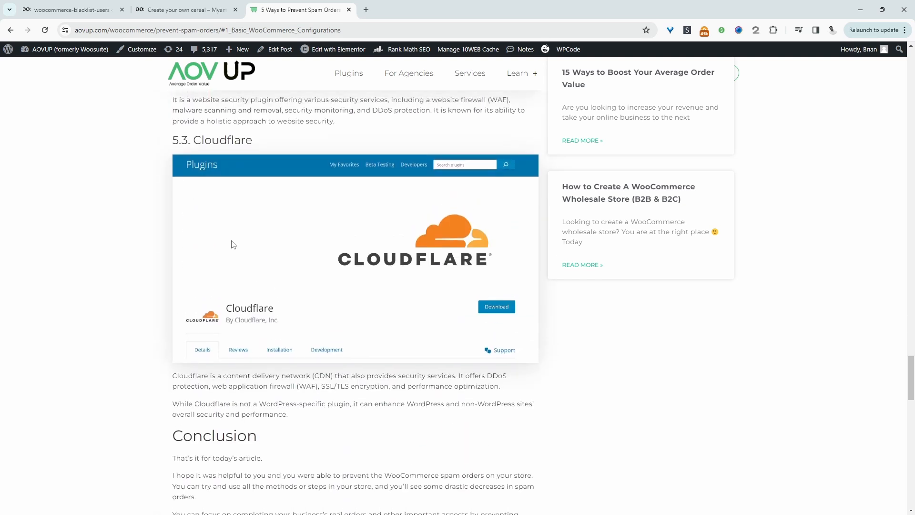
scroll(up, 3)
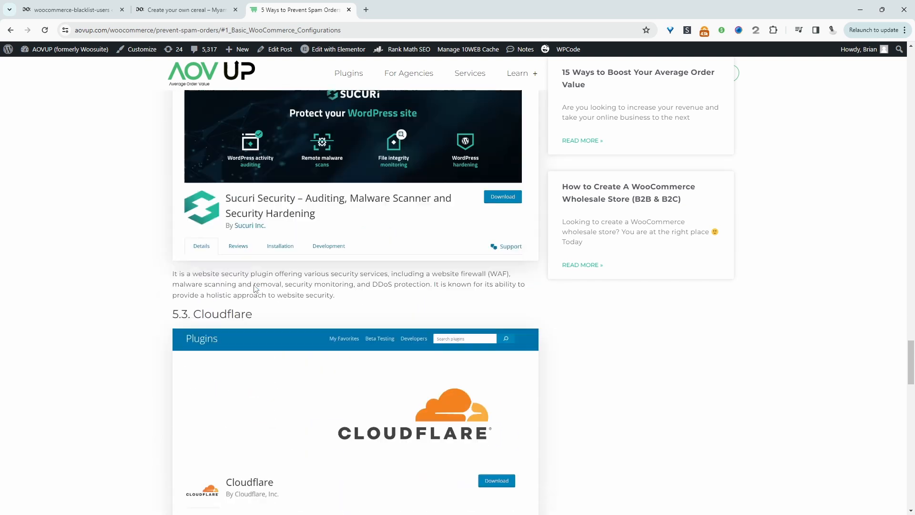
scroll(up, 3)
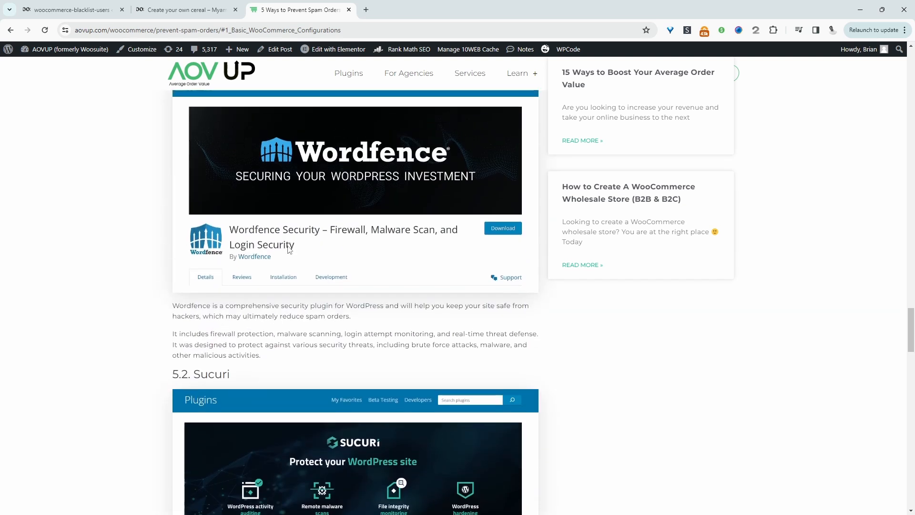
scroll(down, 3)
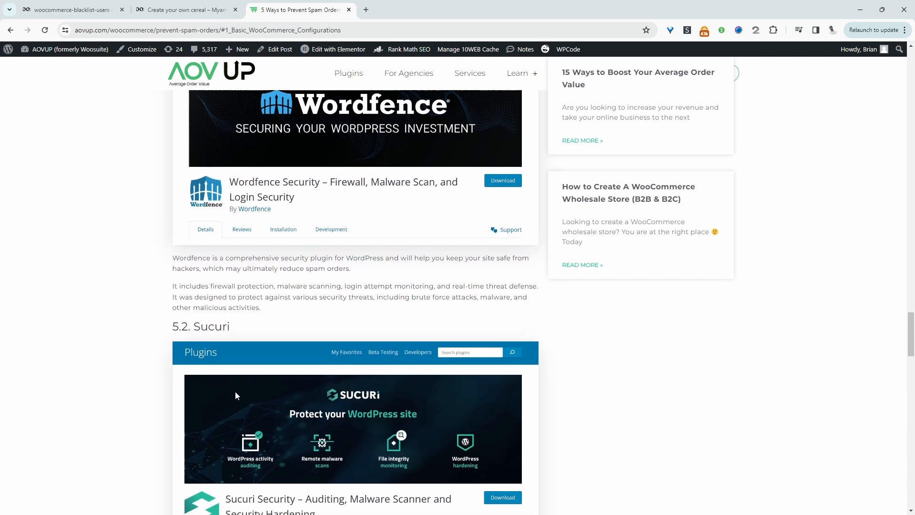
scroll(down, 3)
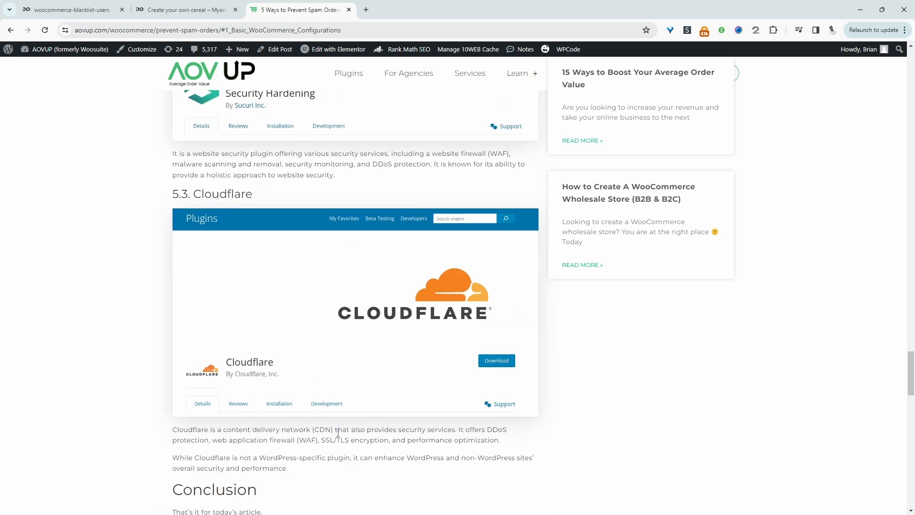